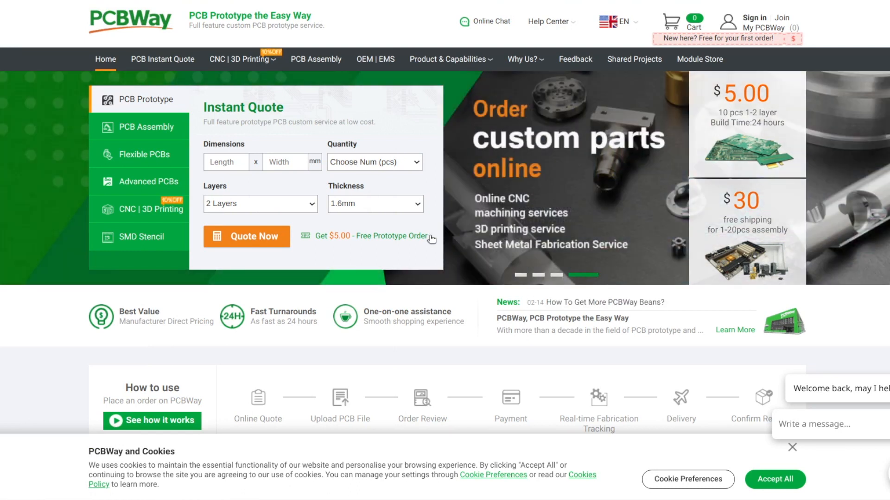
mouse_move(375, 59)
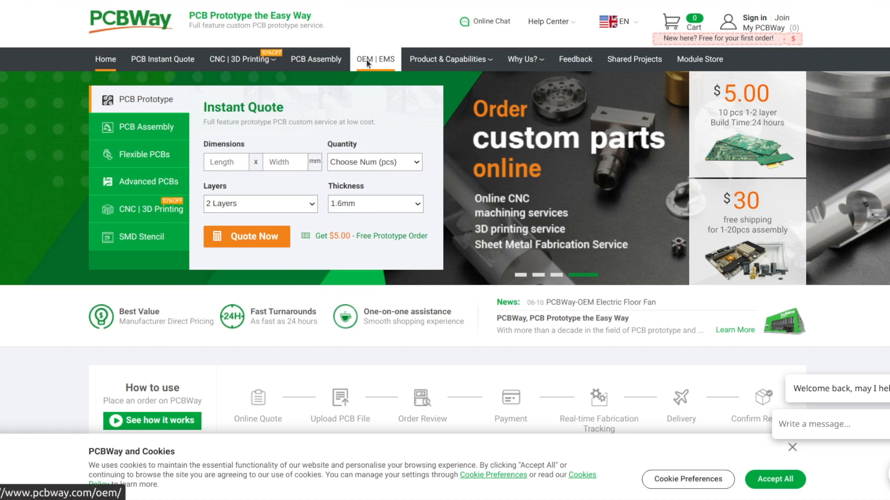
- Open PCBWay's OEM | EMS page showing the one-stop electronics manufacturing solution
left_click(376, 59)
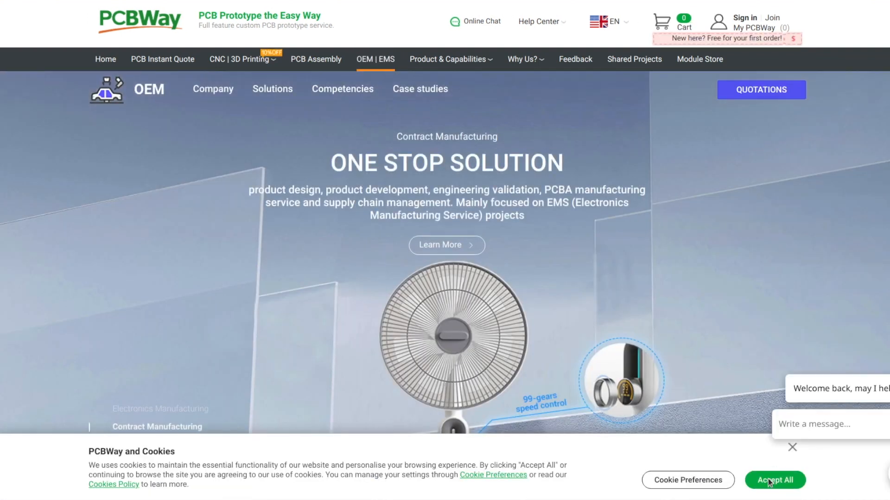
mouse_move(791, 449)
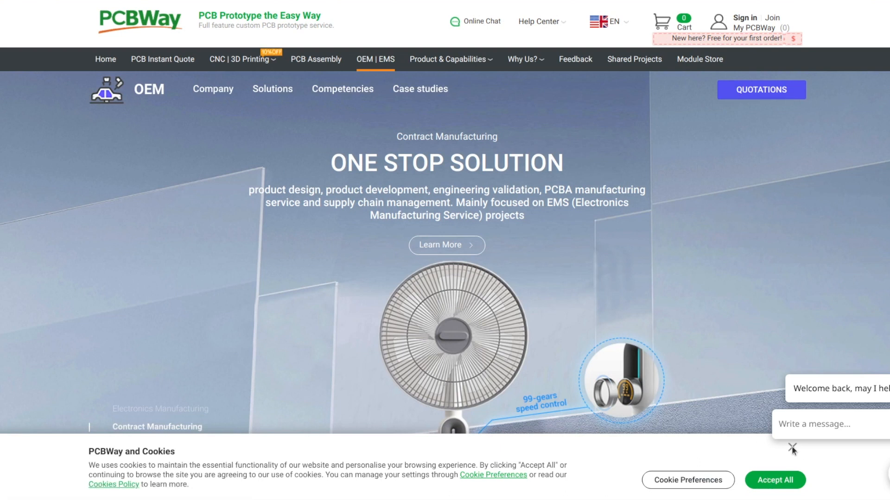